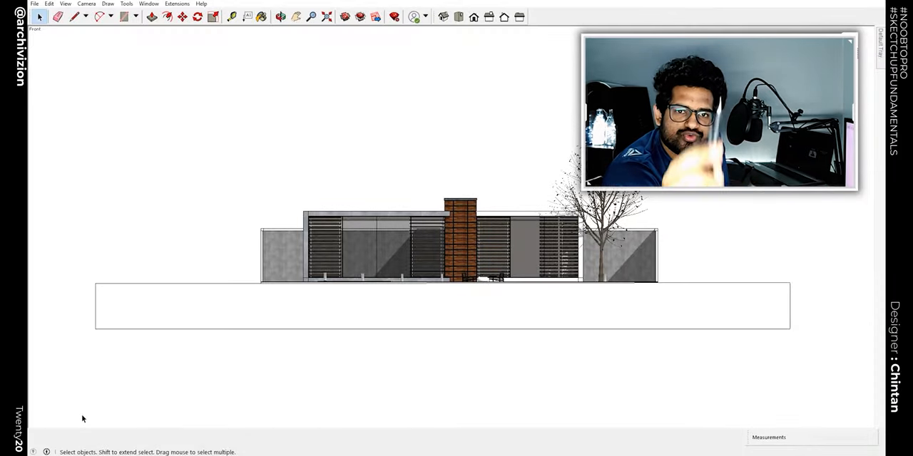
{"action": "mouse_move", "coordinate": [174, 177]}
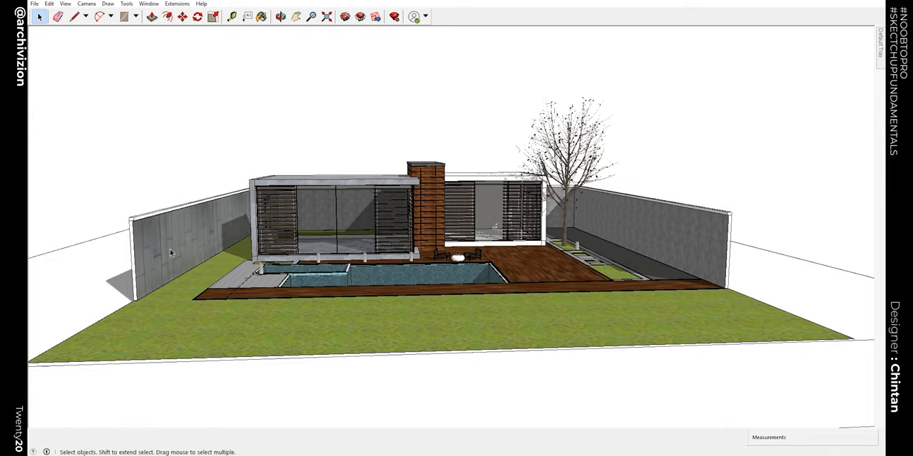
Switch the camera to the Front standard view of the house and site
{"action": "left_click", "coordinate": [86, 5]}
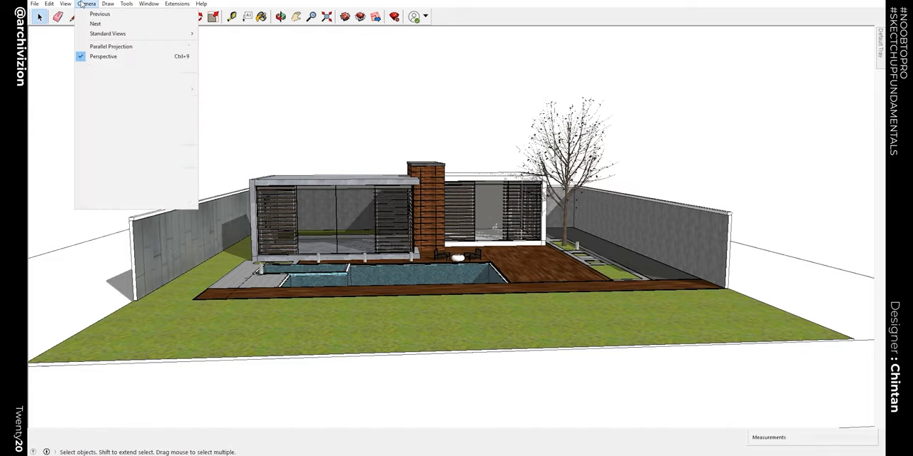
{"action": "left_click", "coordinate": [108, 34]}
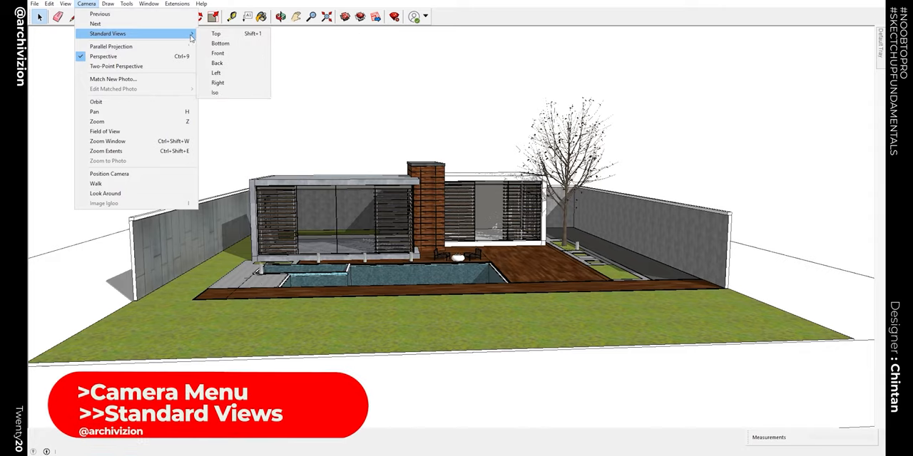
{"action": "mouse_move", "coordinate": [217, 34]}
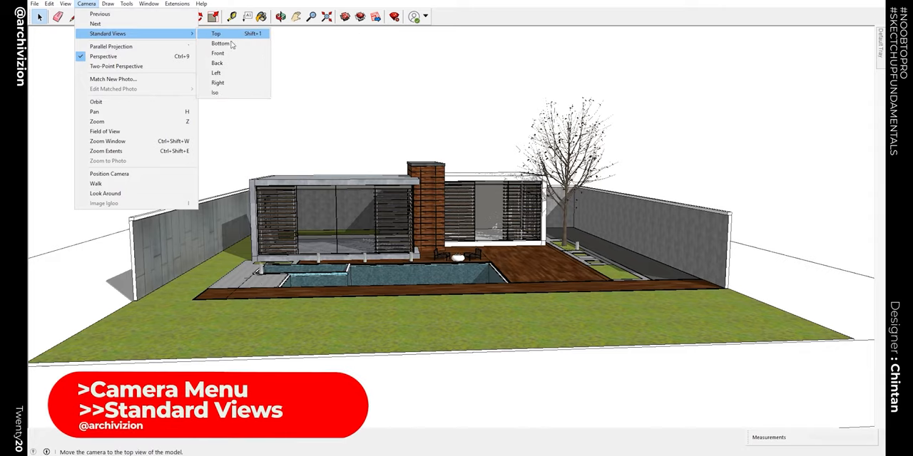
{"action": "mouse_move", "coordinate": [217, 73]}
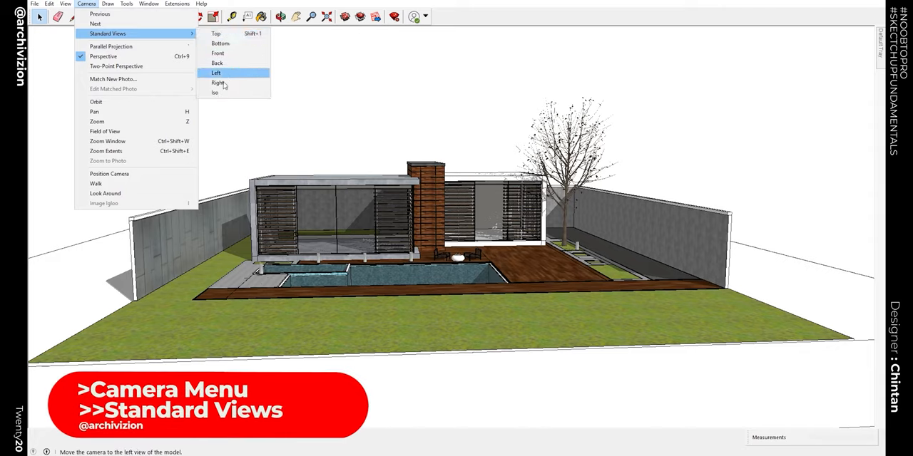
{"action": "mouse_move", "coordinate": [217, 53]}
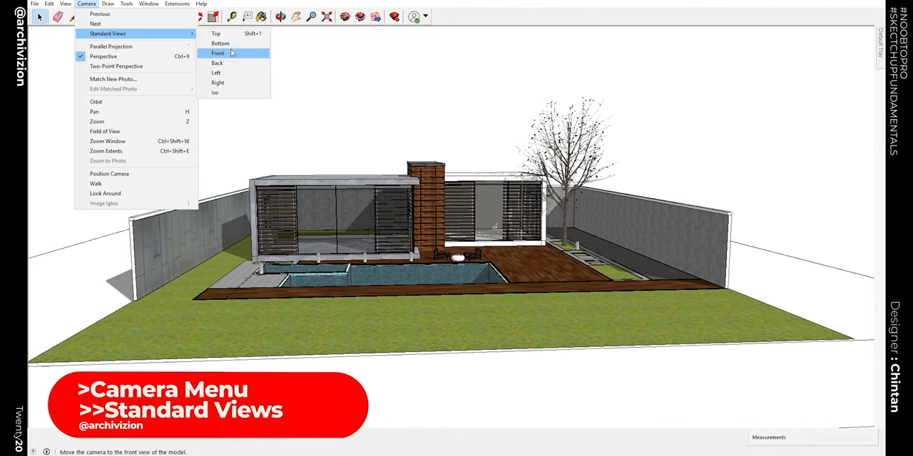
{"action": "left_click", "coordinate": [219, 53]}
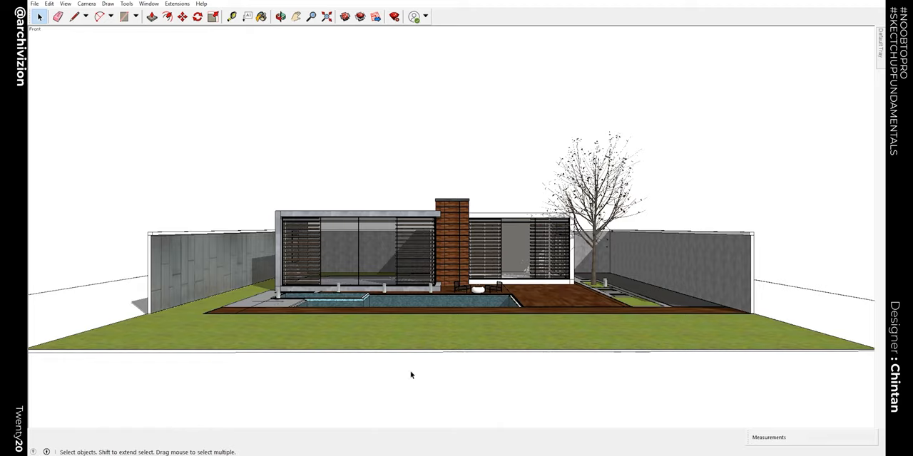
{"action": "mouse_move", "coordinate": [379, 297]}
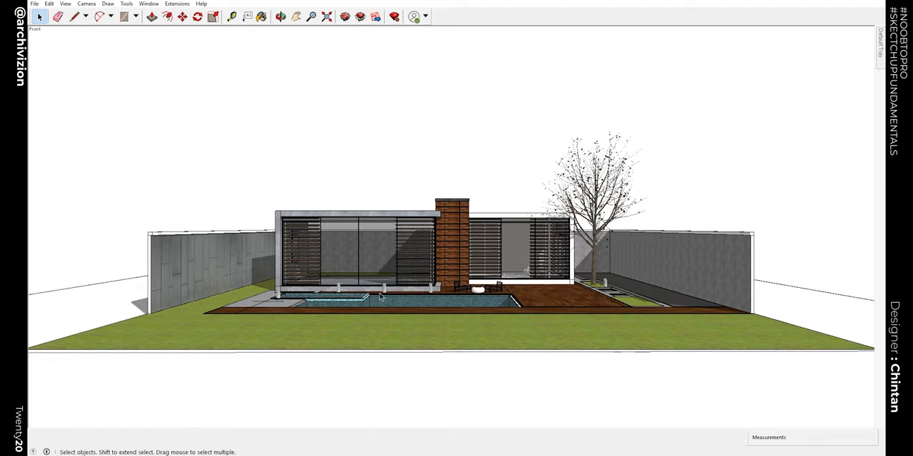
{"action": "mouse_move", "coordinate": [365, 296]}
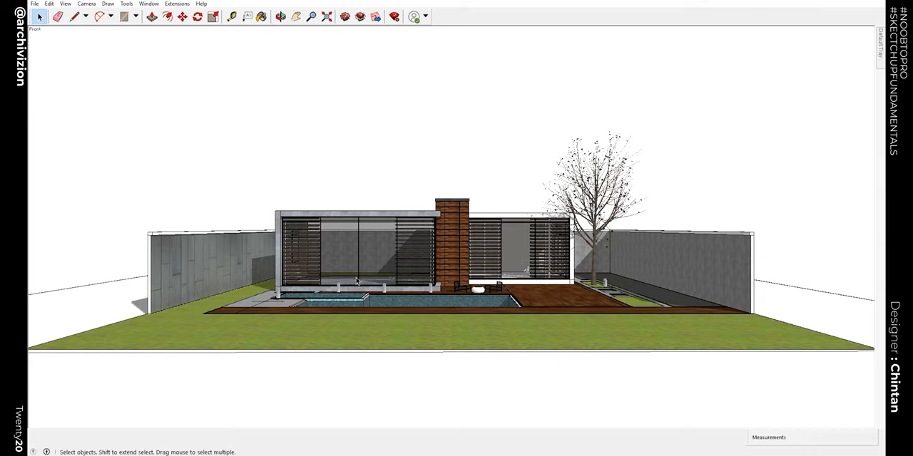
Switch the camera to Parallel Projection and zoom to frame the flat front elevation
{"action": "left_click", "coordinate": [98, 17]}
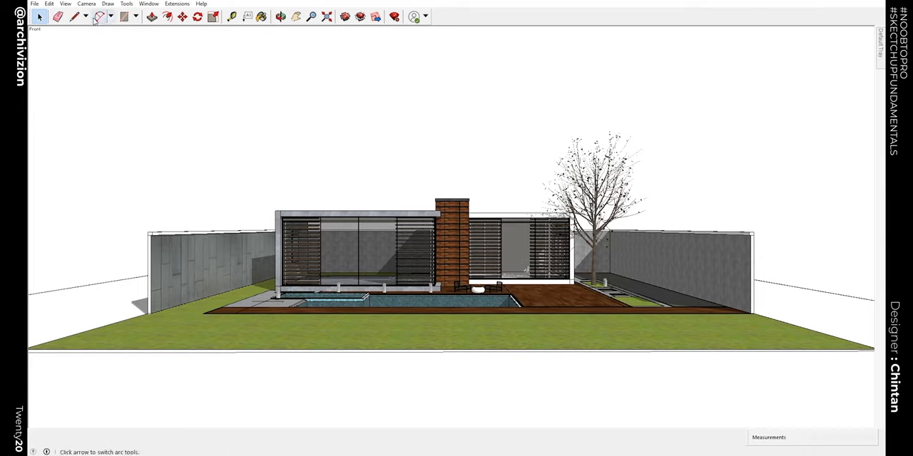
{"action": "left_click", "coordinate": [108, 3]}
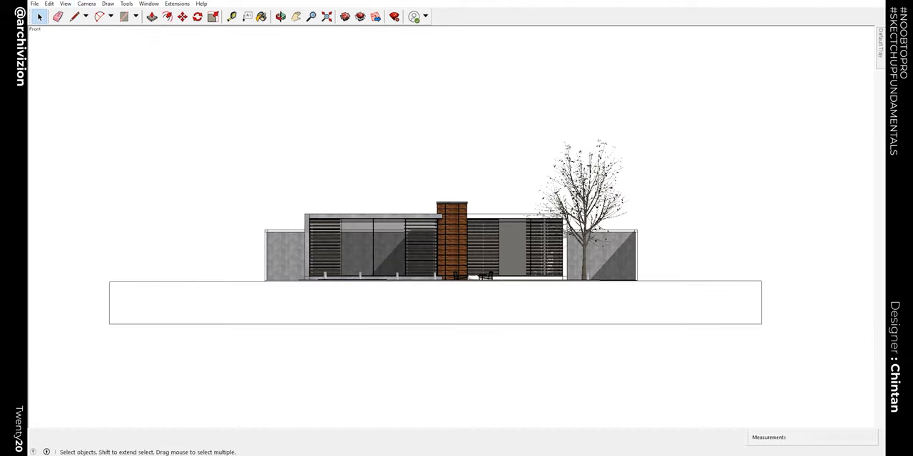
{"action": "scroll", "scroll_direction": "up", "scroll_amount": 3}
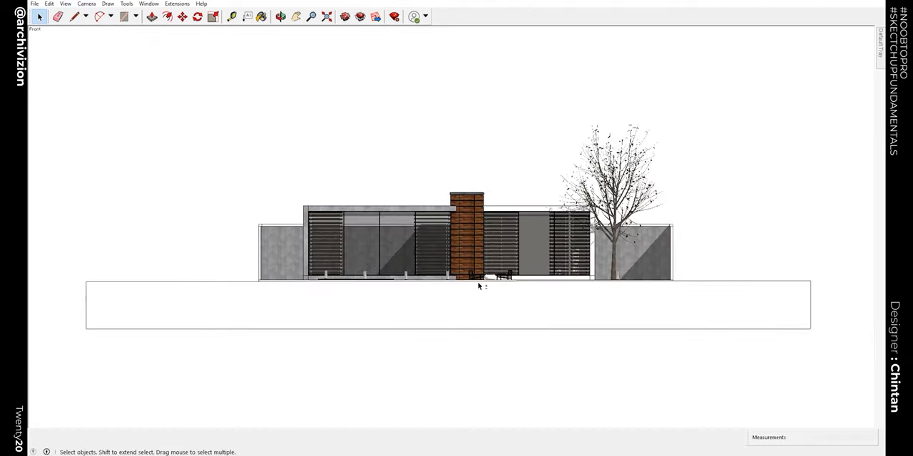
{"action": "left_click", "coordinate": [281, 16]}
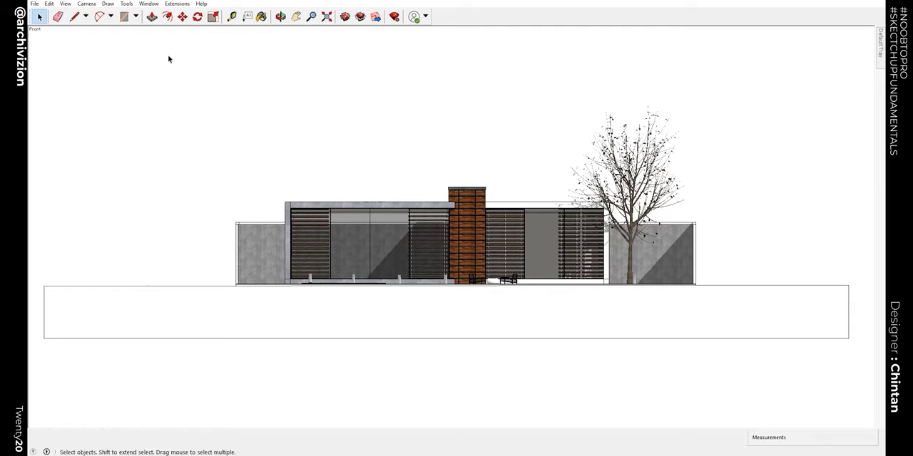
Set the face style to Monochrome for the front elevation
{"action": "left_click", "coordinate": [66, 3]}
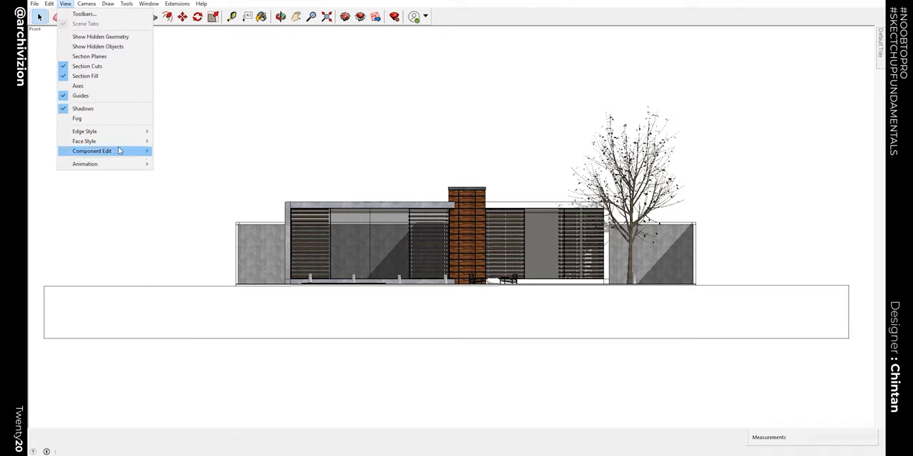
{"action": "mouse_move", "coordinate": [83, 141]}
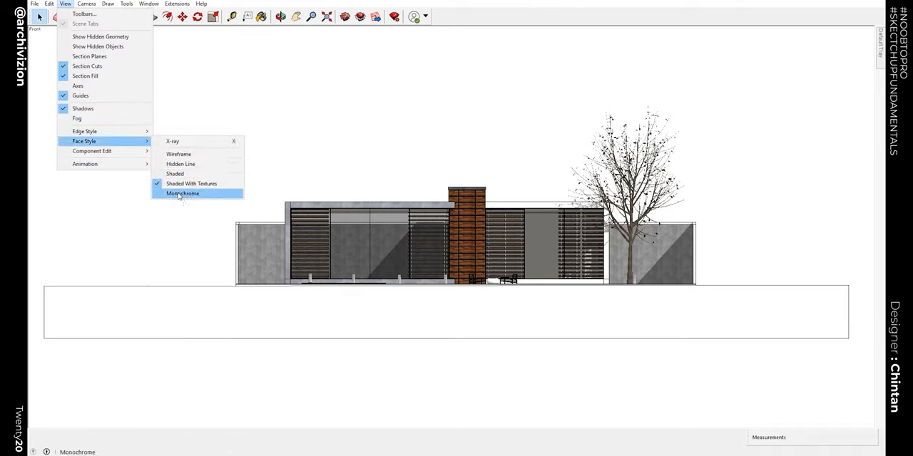
{"action": "left_click", "coordinate": [183, 194]}
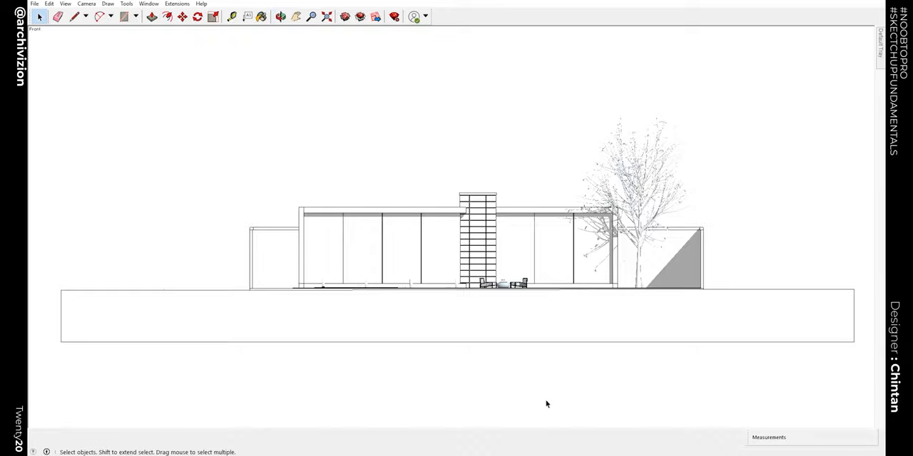
{"action": "mouse_move", "coordinate": [374, 180]}
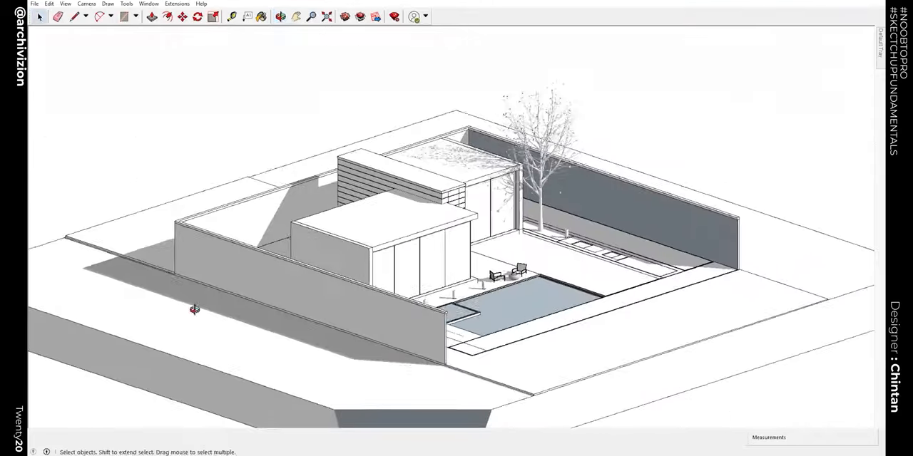
Return the camera to Perspective for an angled overview of the monochrome site
{"action": "left_click", "coordinate": [280, 17]}
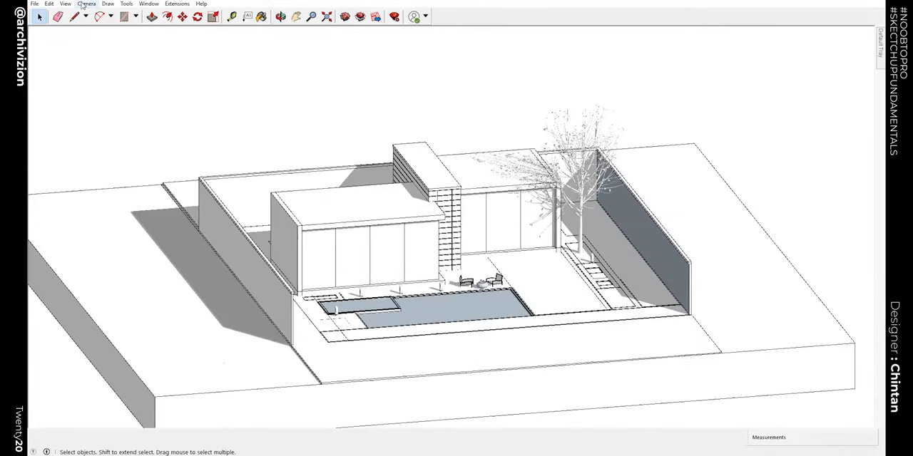
{"action": "left_click", "coordinate": [86, 3]}
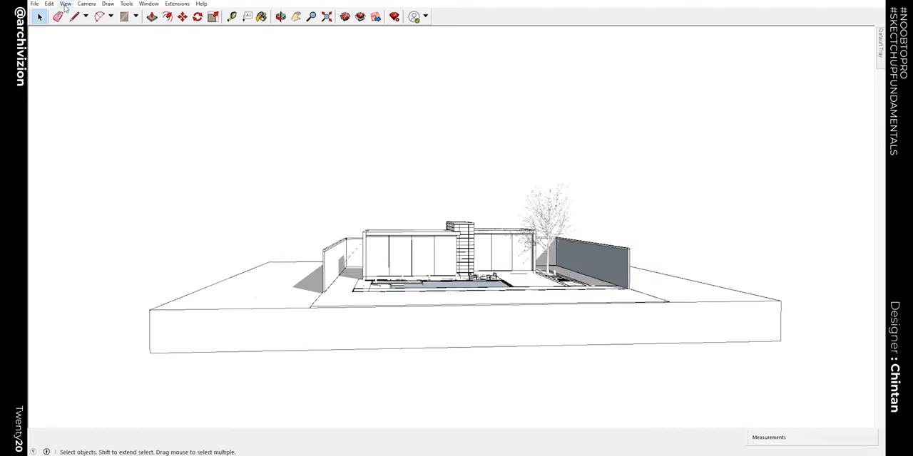
Set the face style back to Shaded With Textures in perspective
{"action": "left_click", "coordinate": [66, 3]}
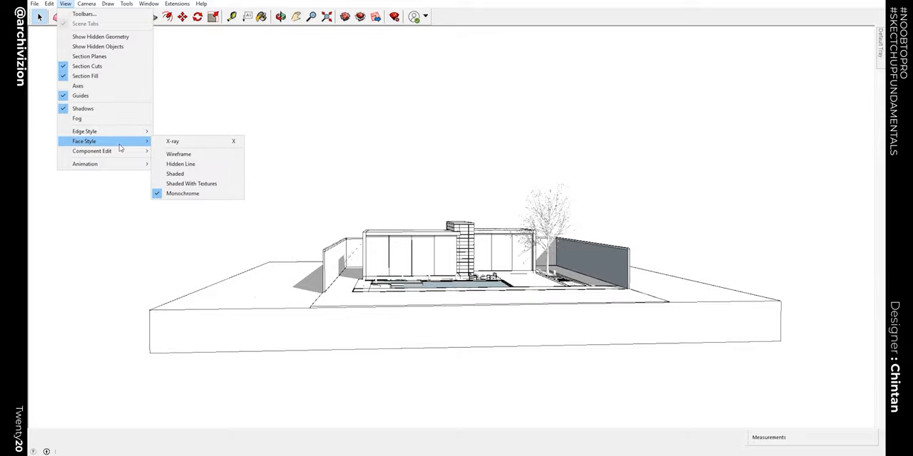
{"action": "left_click", "coordinate": [191, 183]}
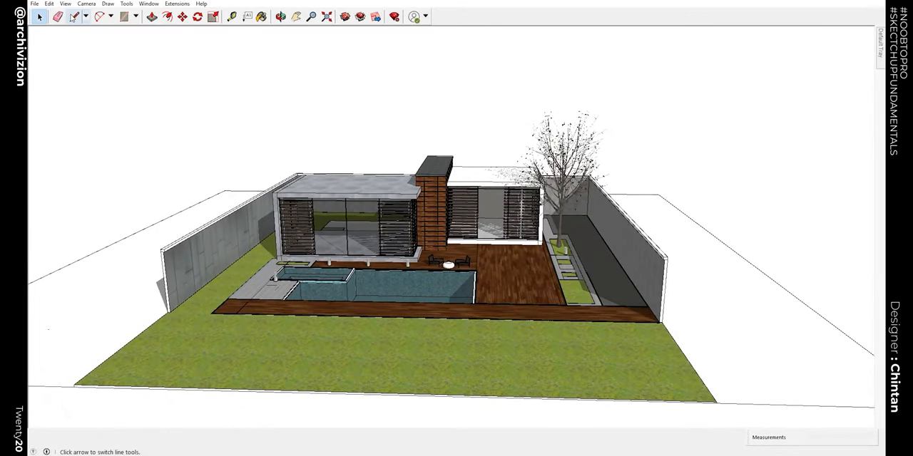
{"action": "left_click", "coordinate": [39, 16]}
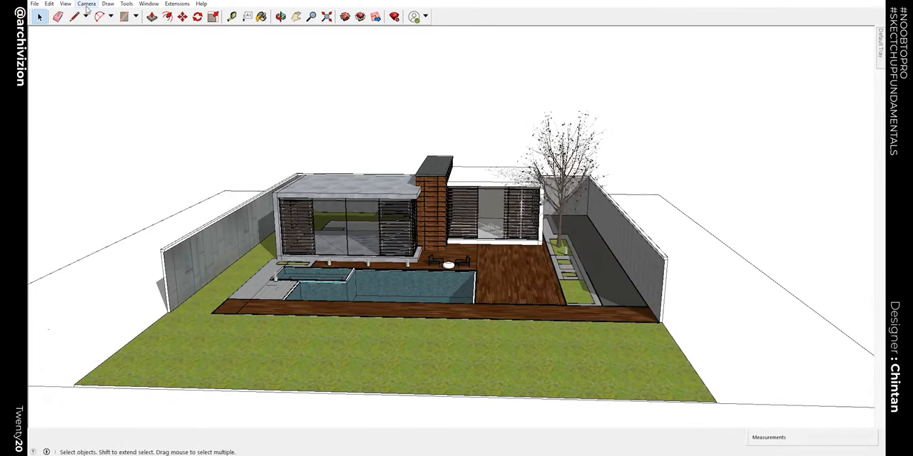
{"action": "left_click", "coordinate": [85, 3]}
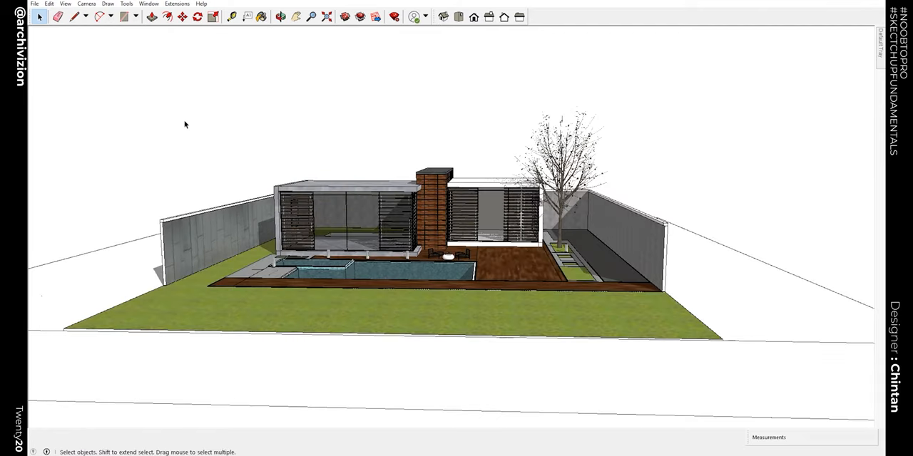
Start a closed shape on the ground beside the site with the Line tool
{"action": "left_click", "coordinate": [76, 17]}
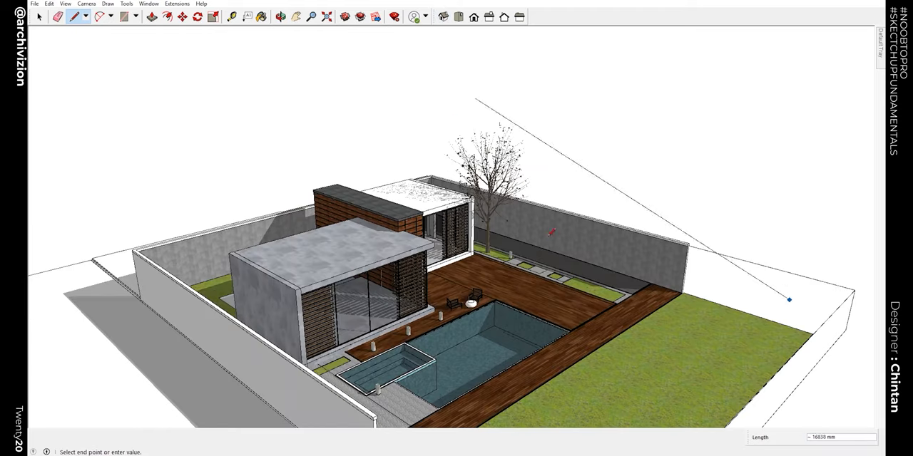
{"action": "left_click", "coordinate": [459, 17]}
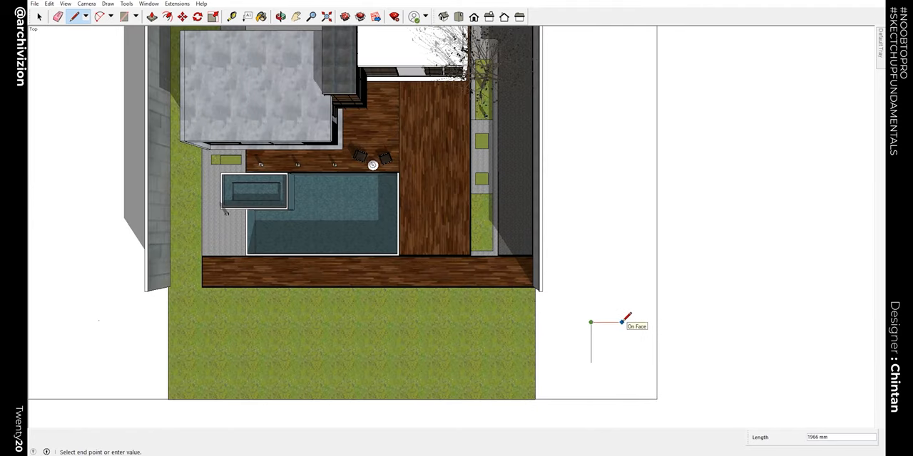
{"action": "mouse_move", "coordinate": [663, 345]}
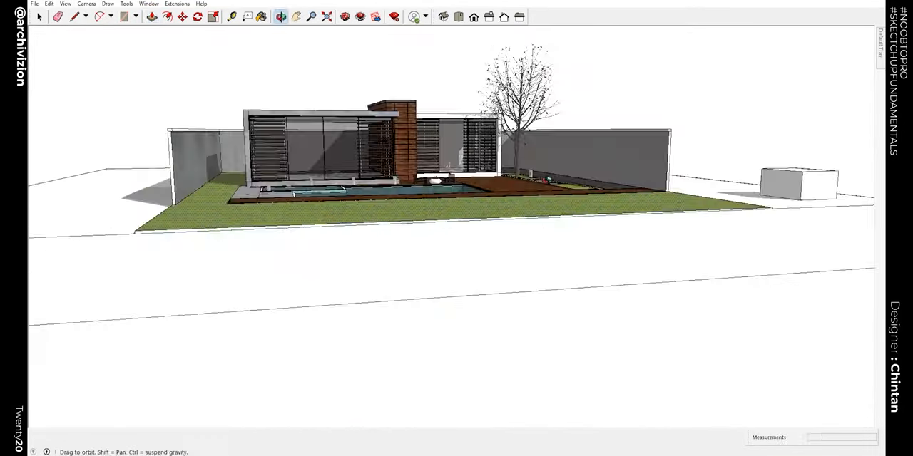
Orbit to a front-corner view and extrude the new face into a box with Push/Pull
{"action": "left_click_drag", "start_coordinate": [456, 214], "coordinate": [556, 271]}
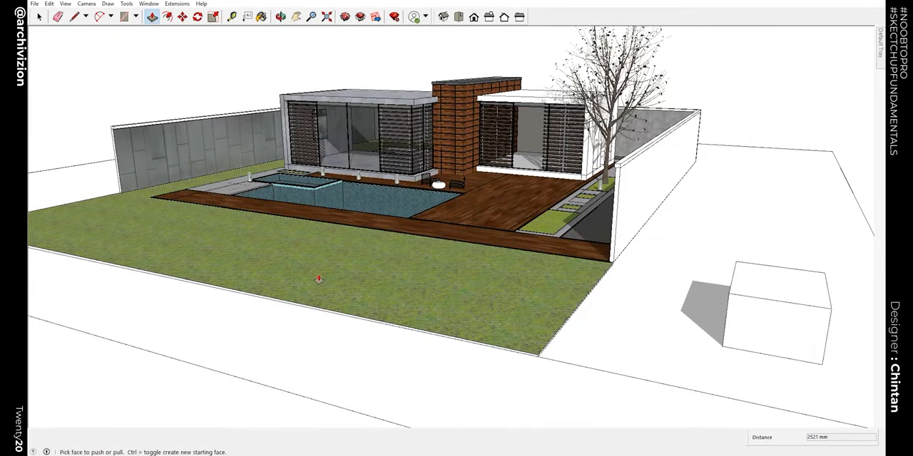
{"action": "mouse_move", "coordinate": [845, 111]}
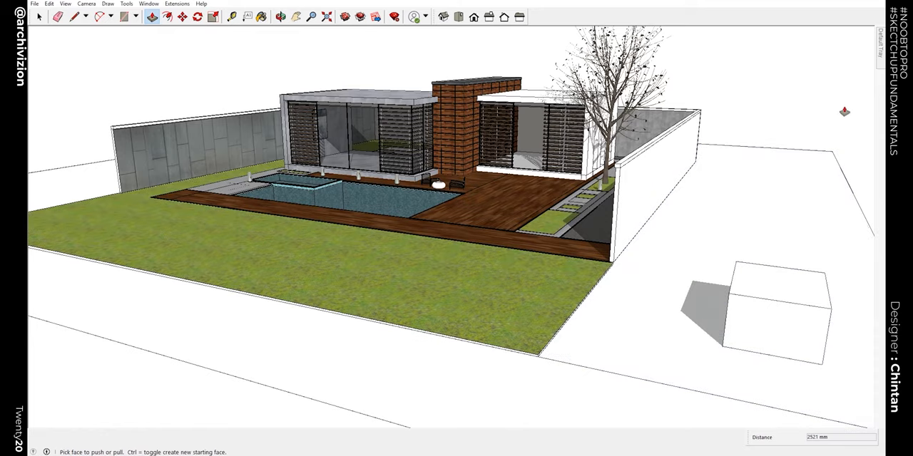
{"action": "mouse_move", "coordinate": [147, 372]}
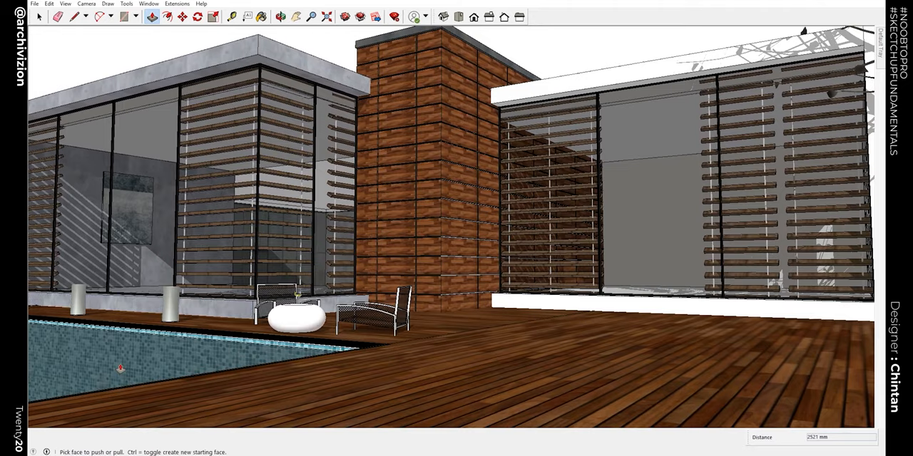
Move to an eye-level close-up of the deck and glass facades
{"action": "type", "text": "Wanna ask so"}
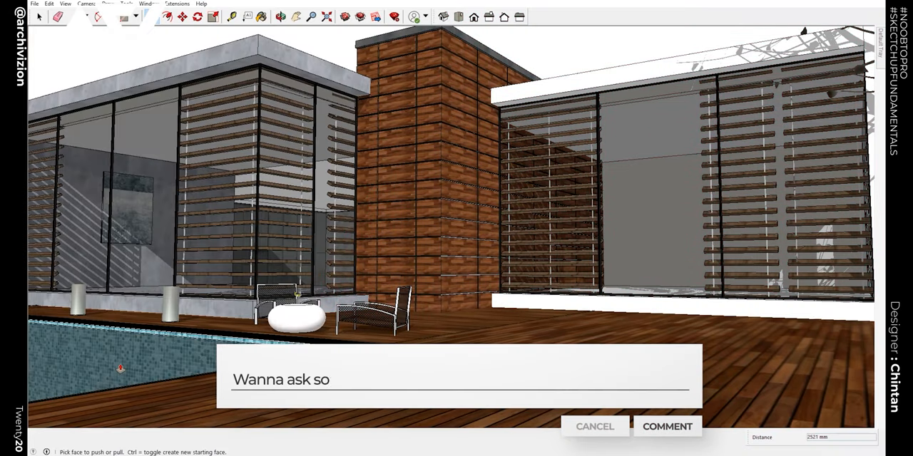